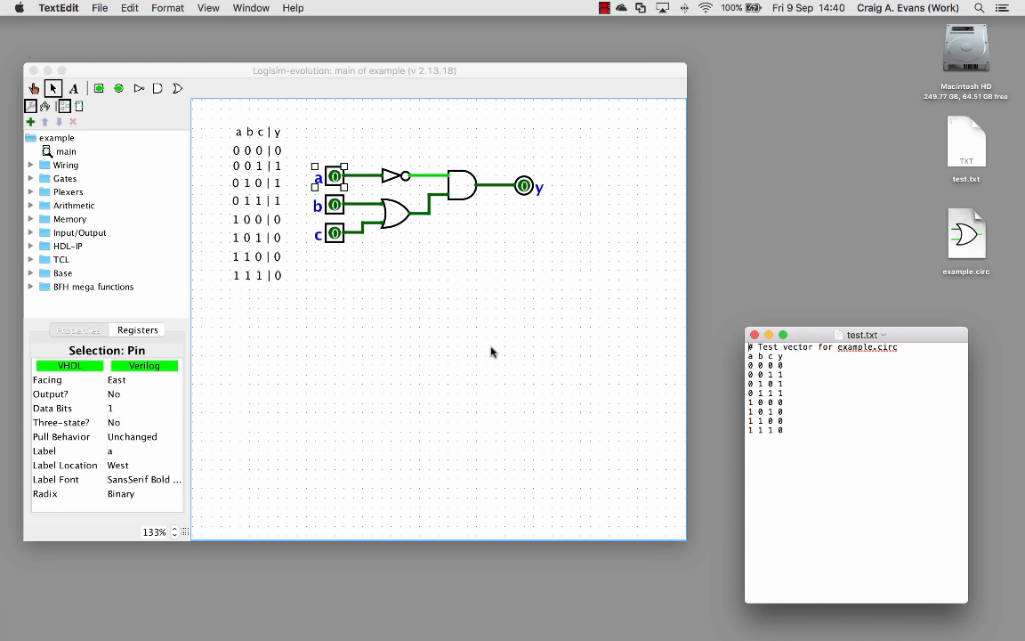
Step: Focus the Logisim-evolution window and deselect pin a by clicking empty canvas
click(373, 350)
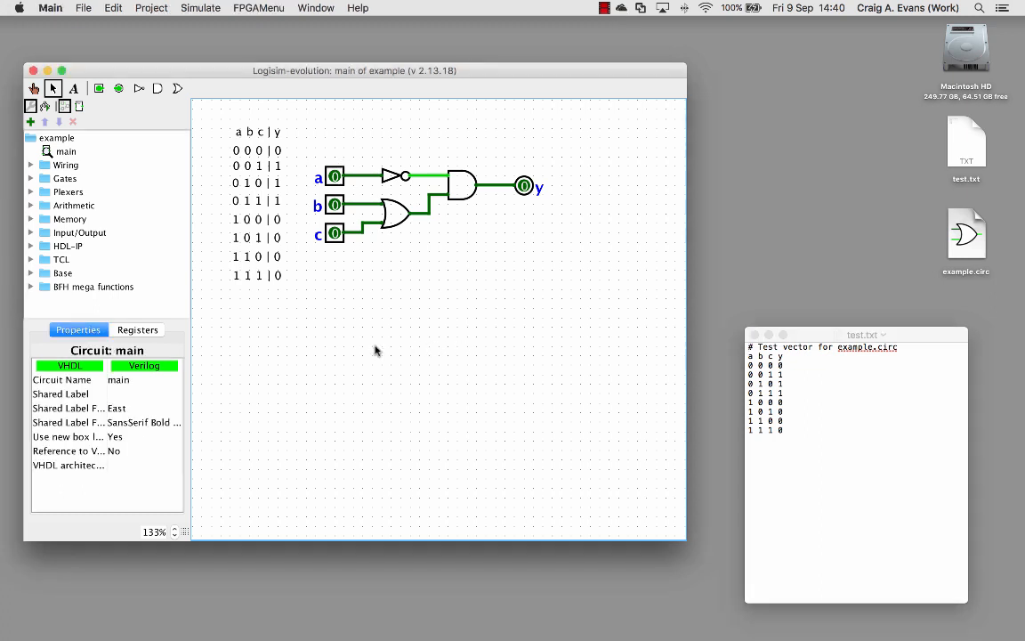
mouse_move(304, 184)
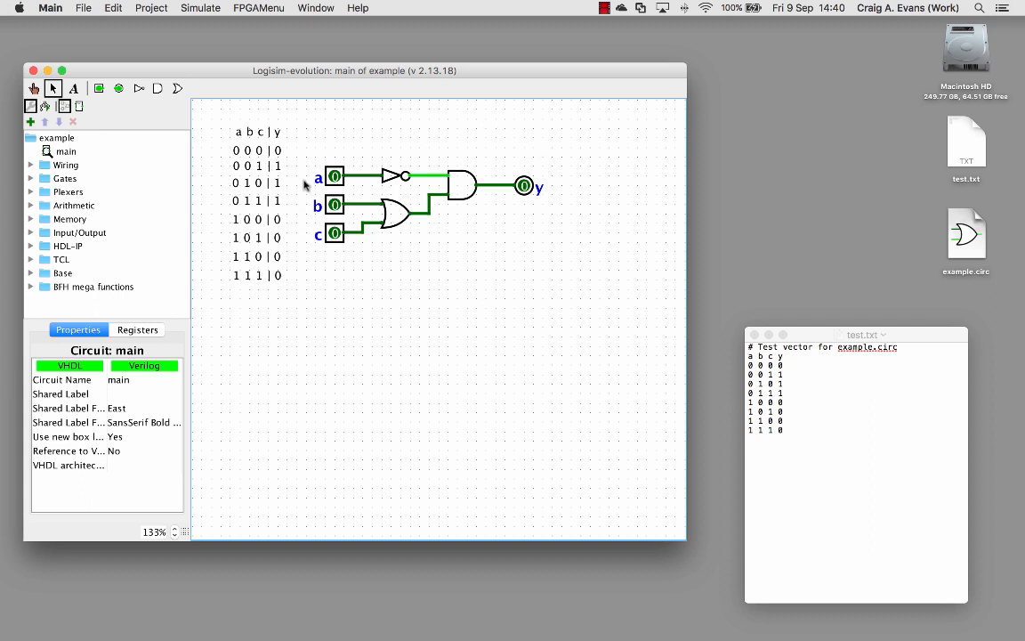
mouse_move(522, 164)
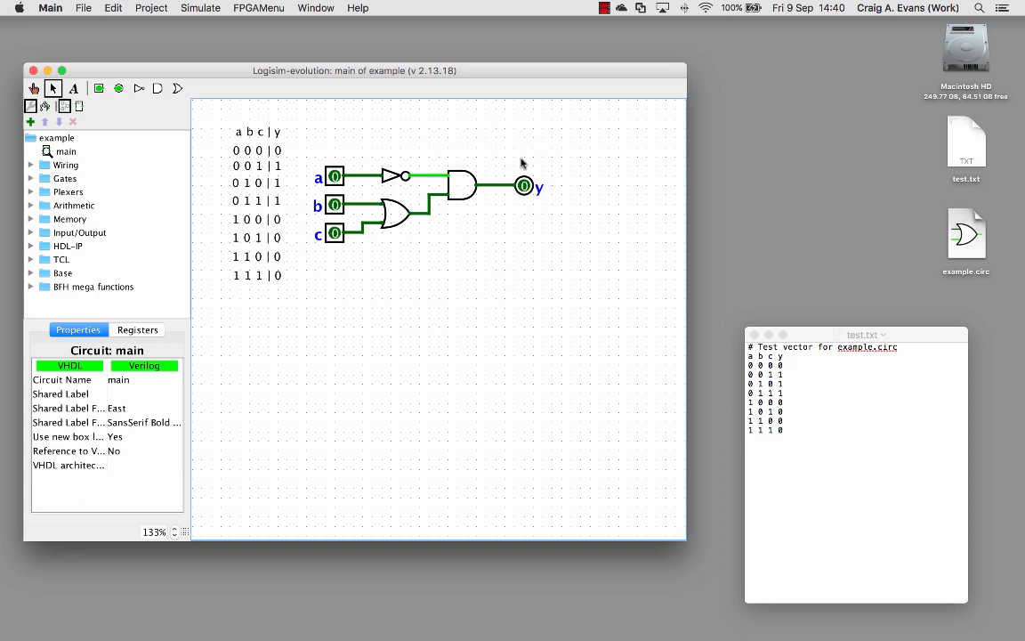
mouse_move(277, 249)
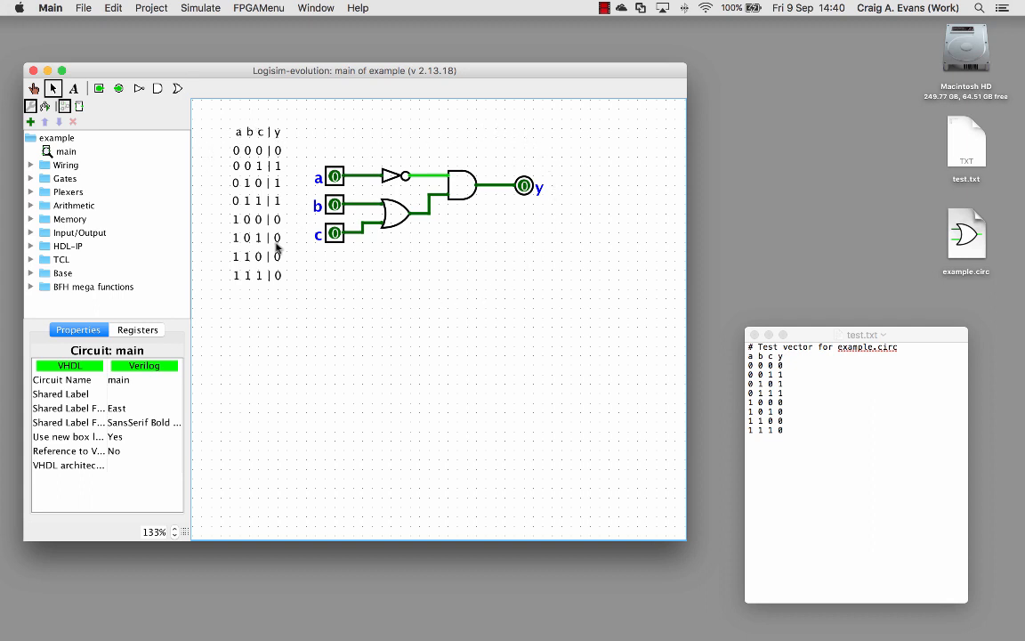
mouse_move(220, 133)
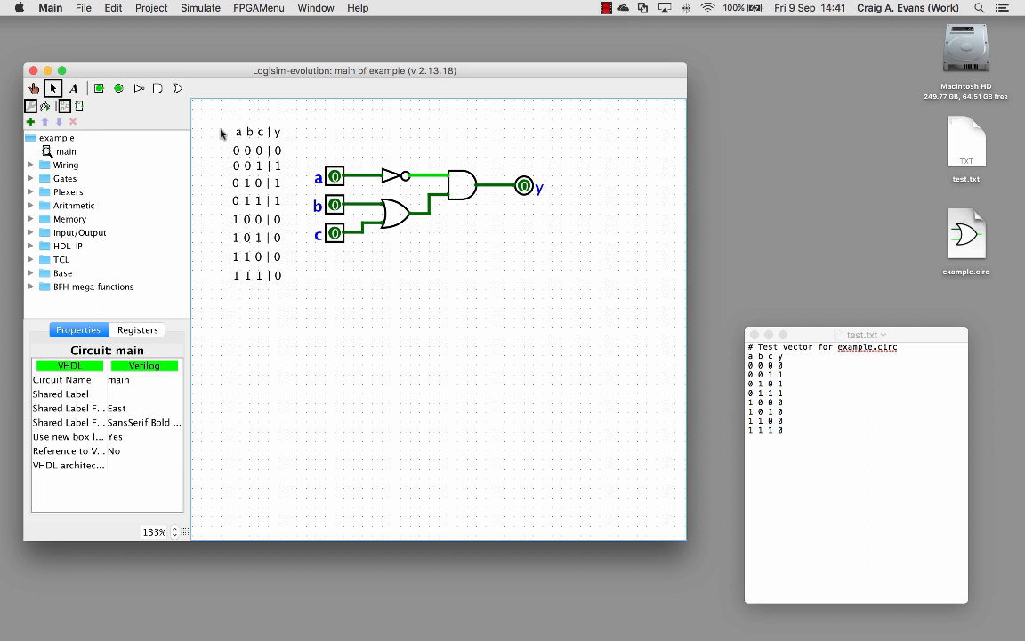
Step: With the Poke tool, toggle input pins to check truth-table rows against output y
click(34, 87)
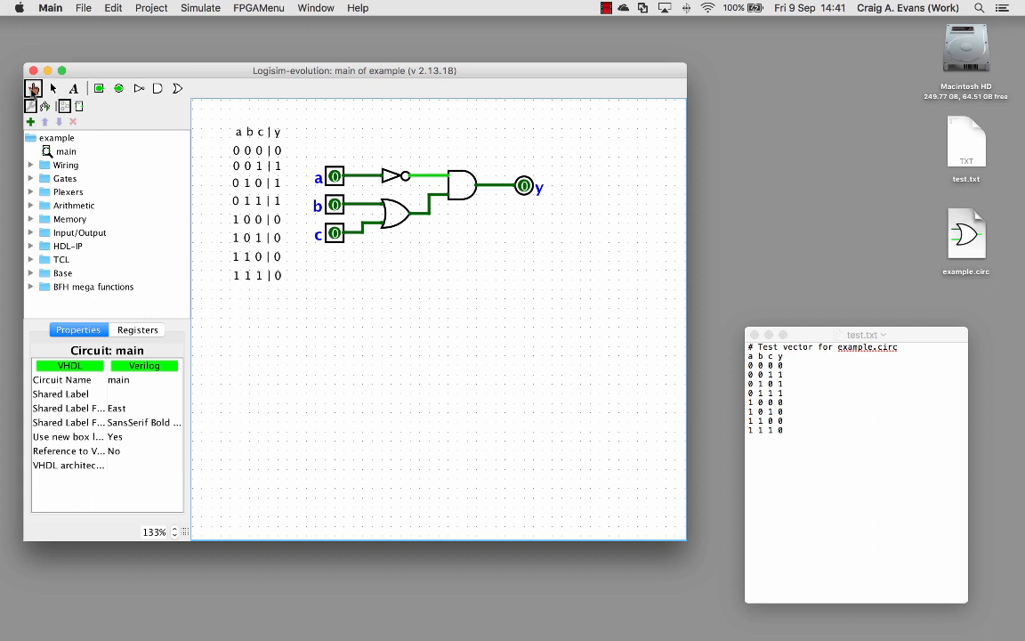
mouse_move(236, 160)
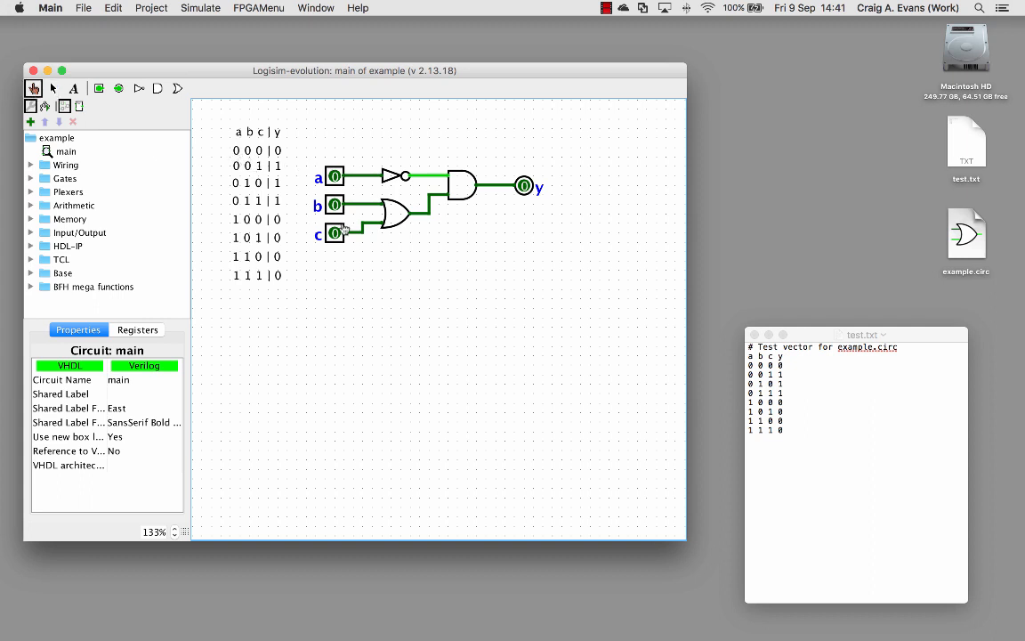
mouse_move(301, 147)
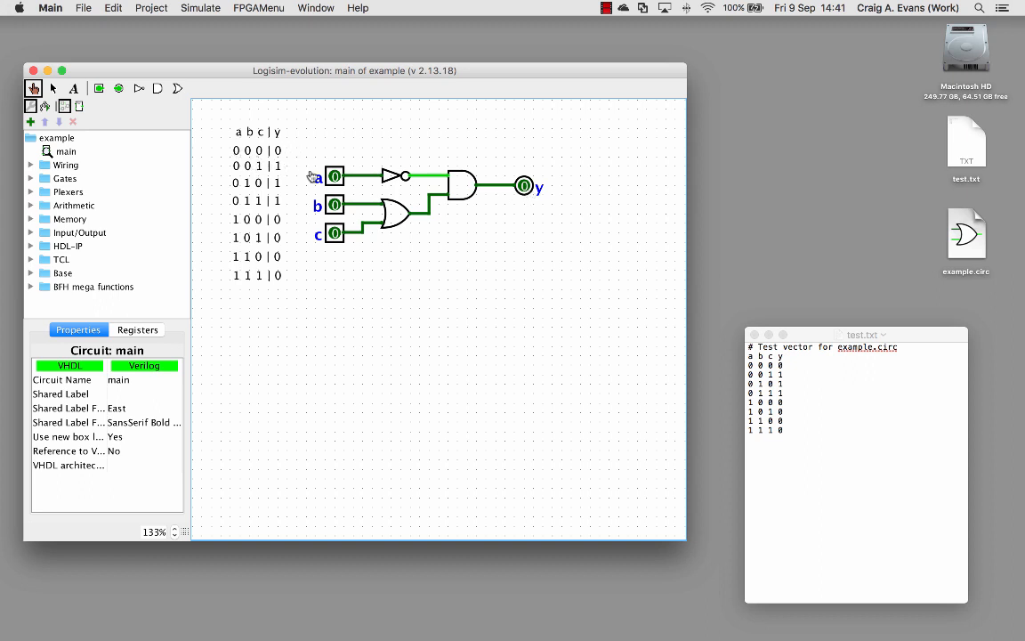
click(334, 234)
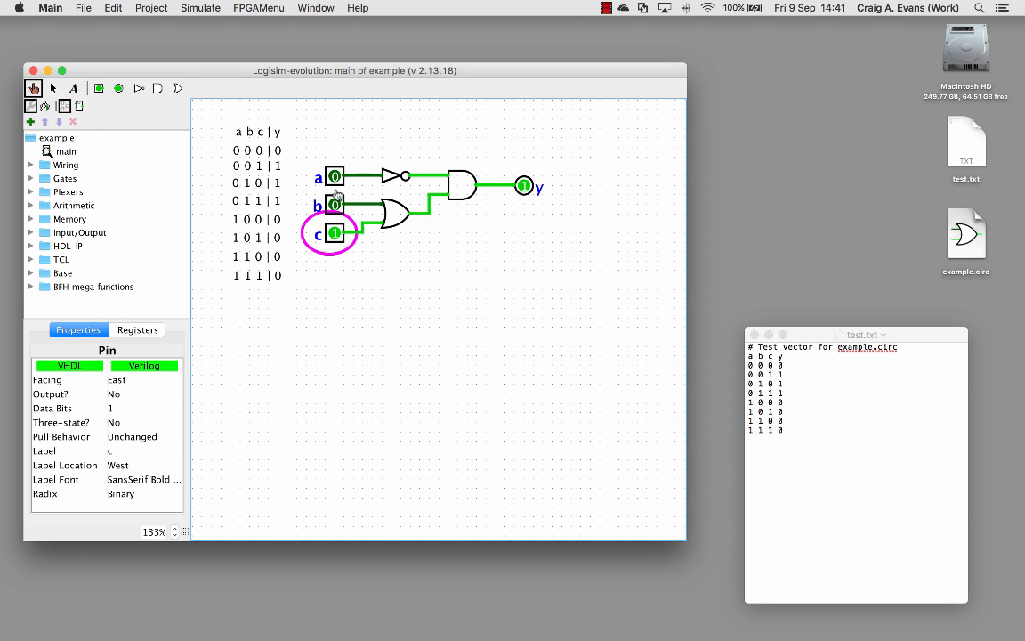
mouse_move(306, 189)
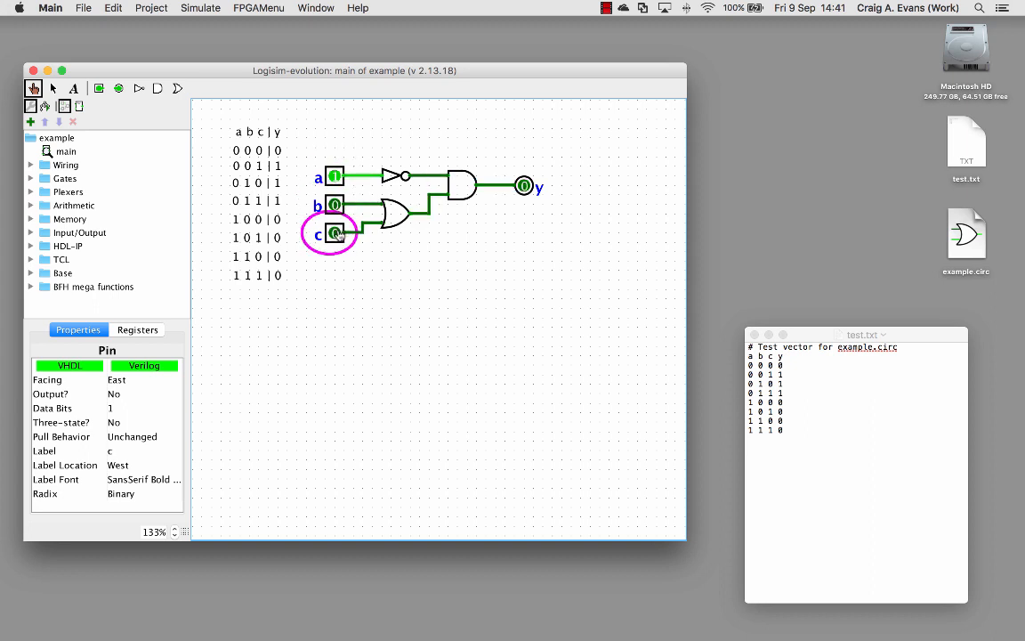
click(335, 204)
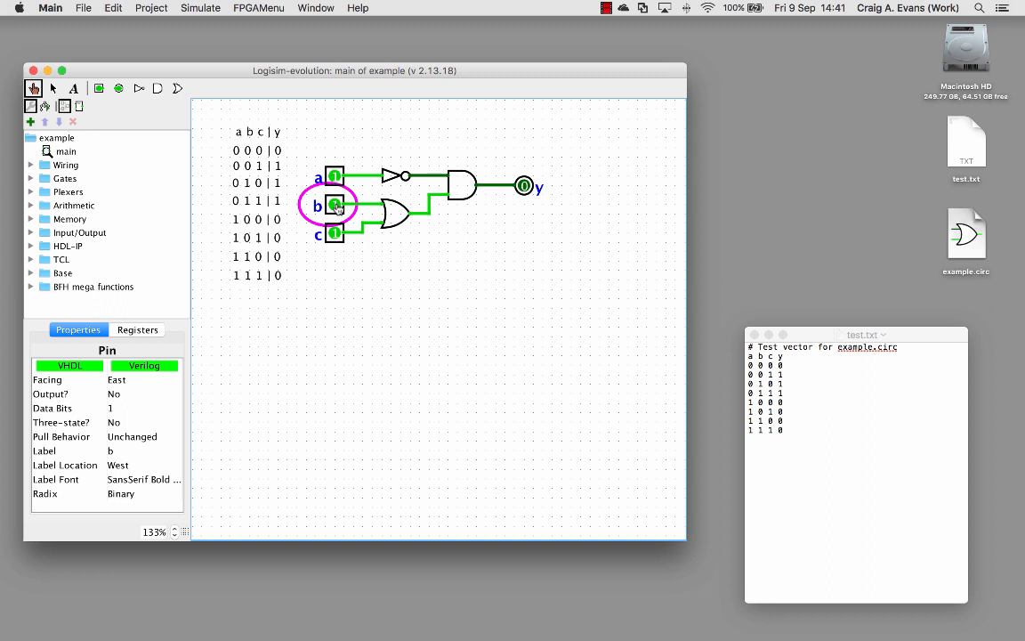
mouse_move(350, 276)
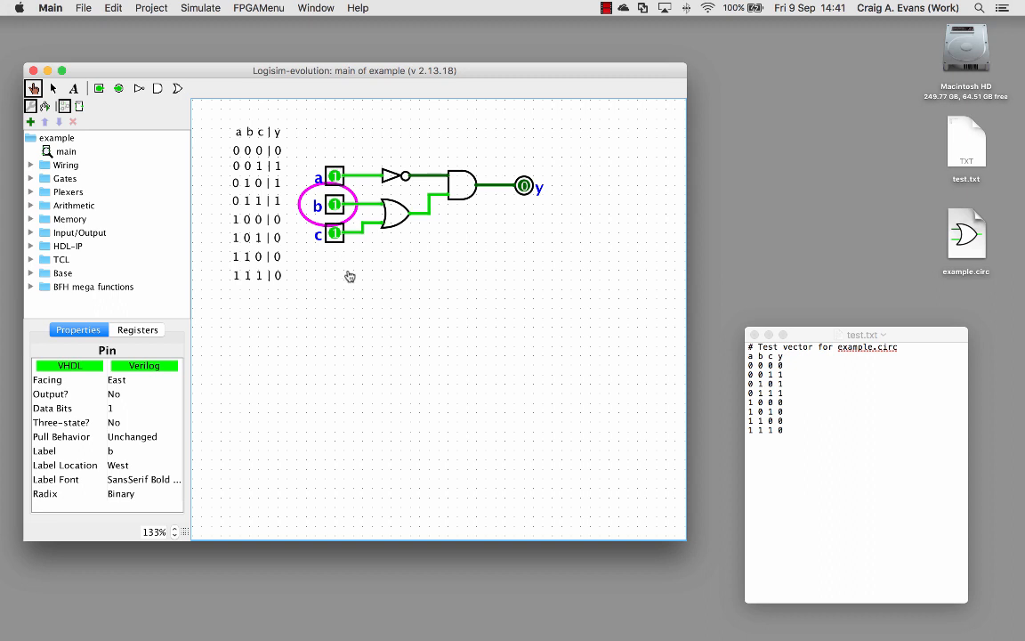
mouse_move(347, 272)
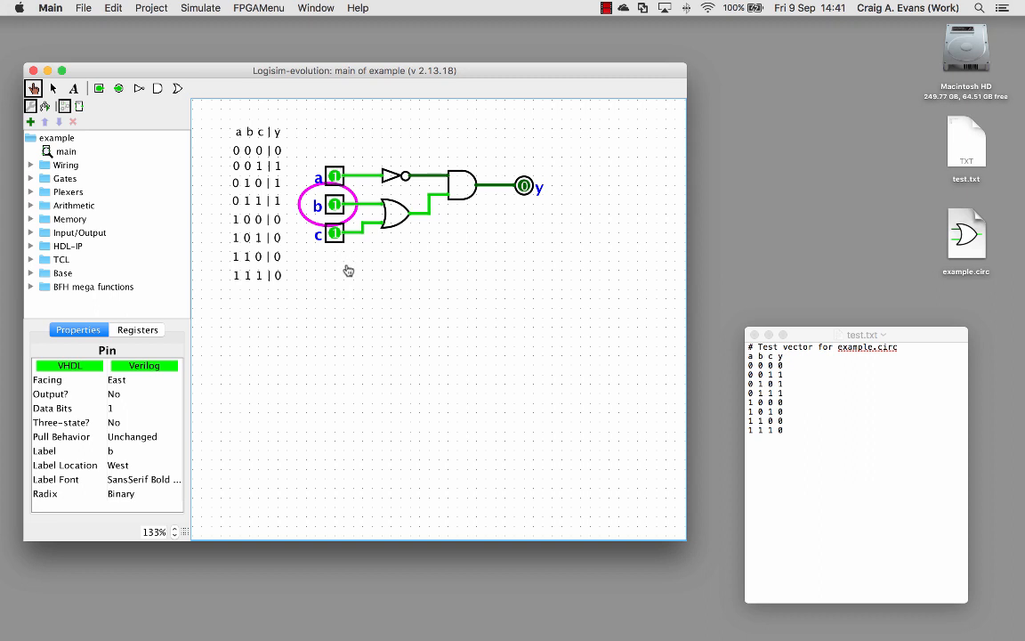
mouse_move(352, 289)
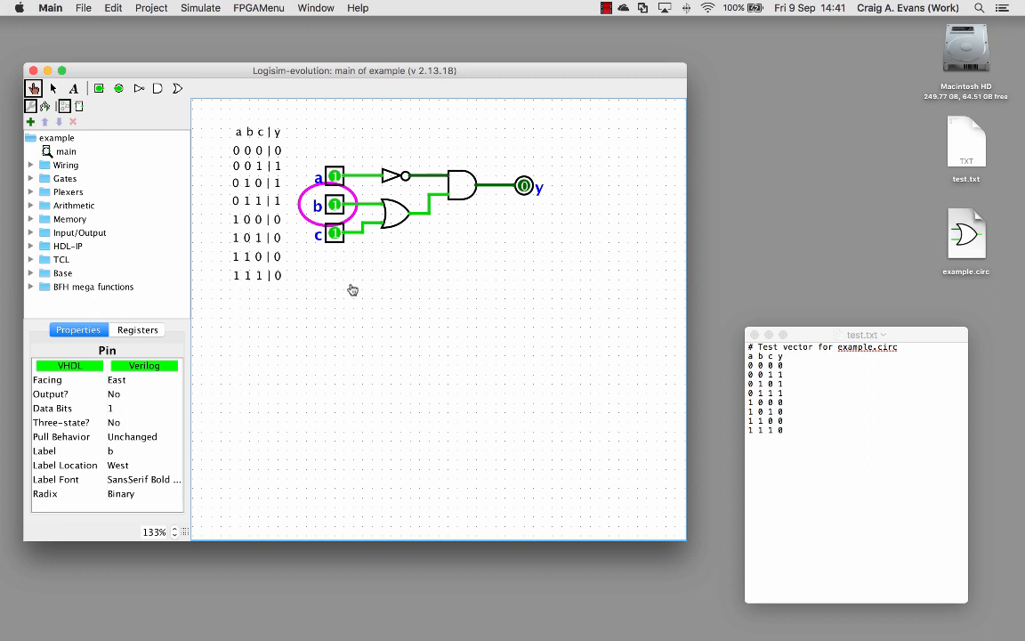
mouse_move(308, 127)
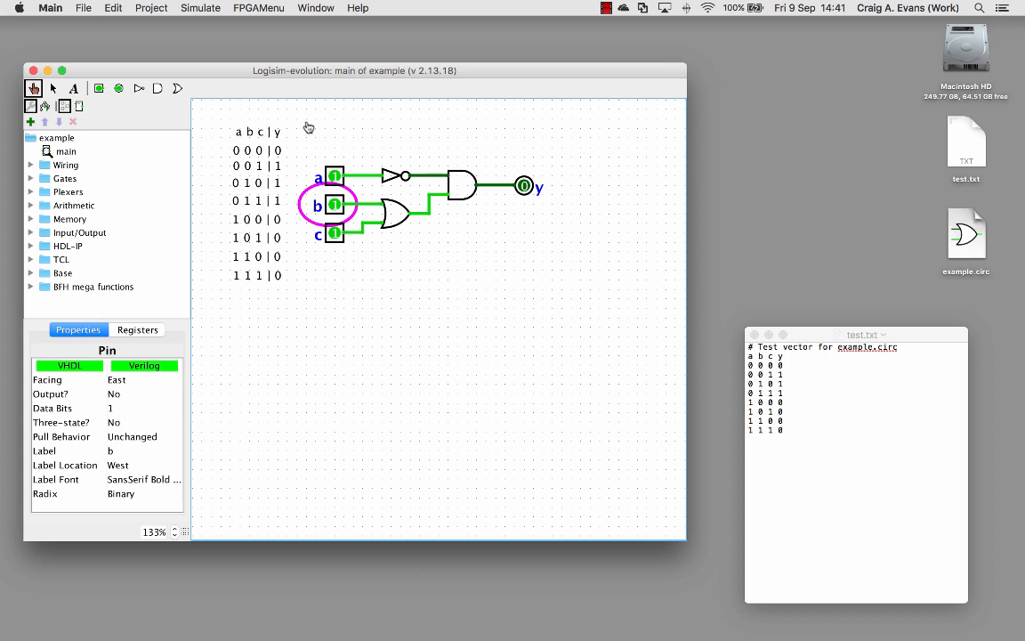
mouse_move(689, 322)
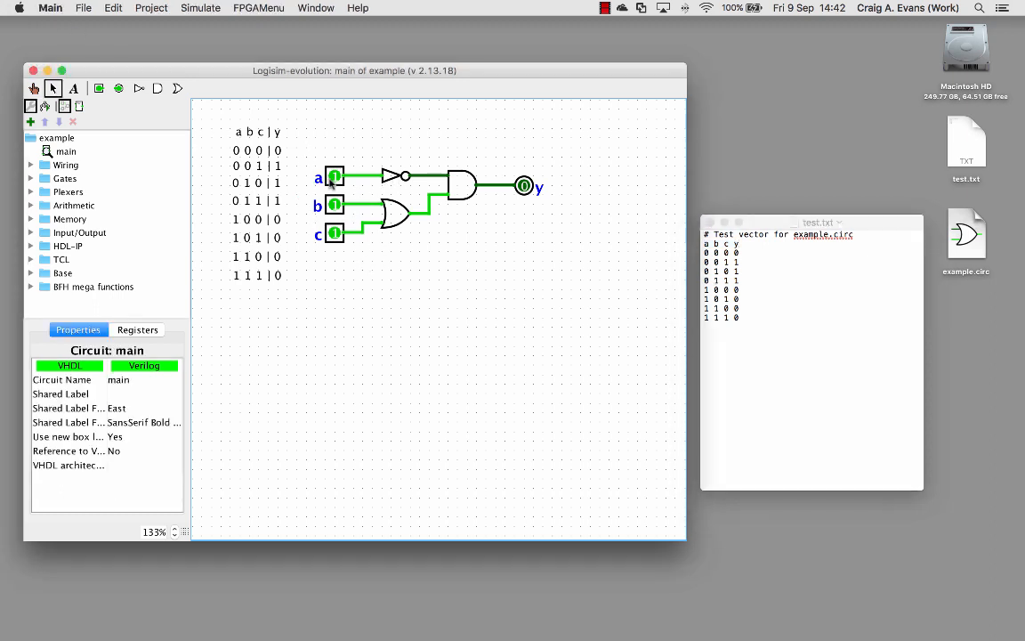
click(334, 176)
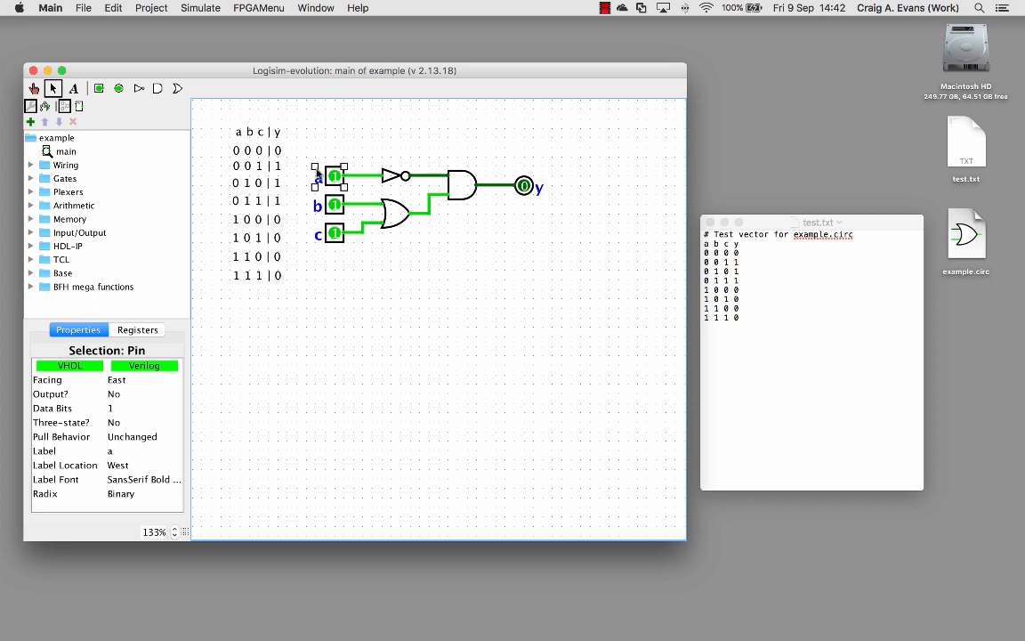
mouse_move(118, 456)
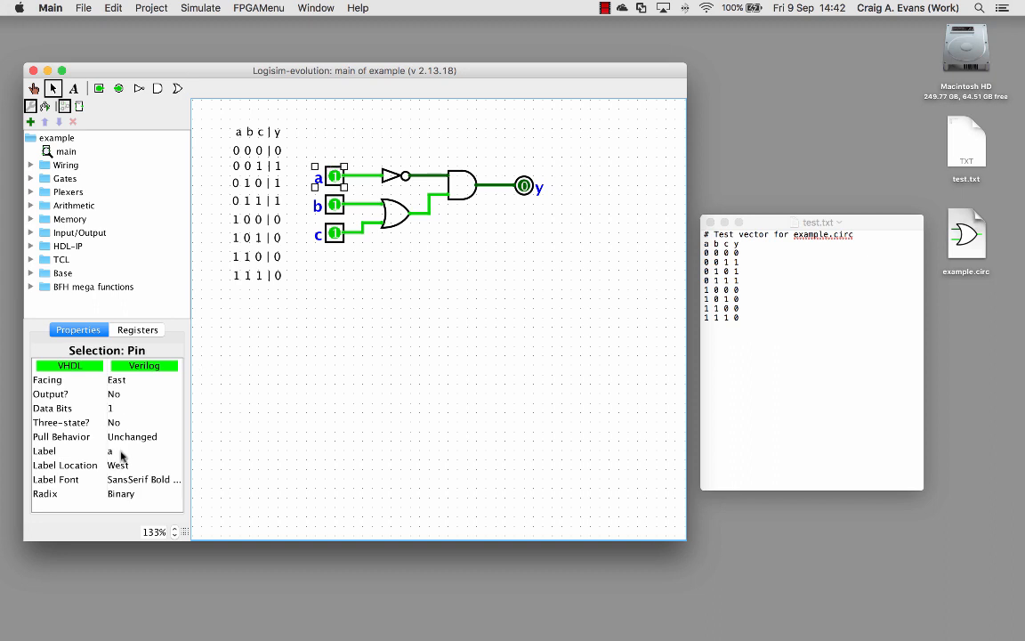
click(333, 206)
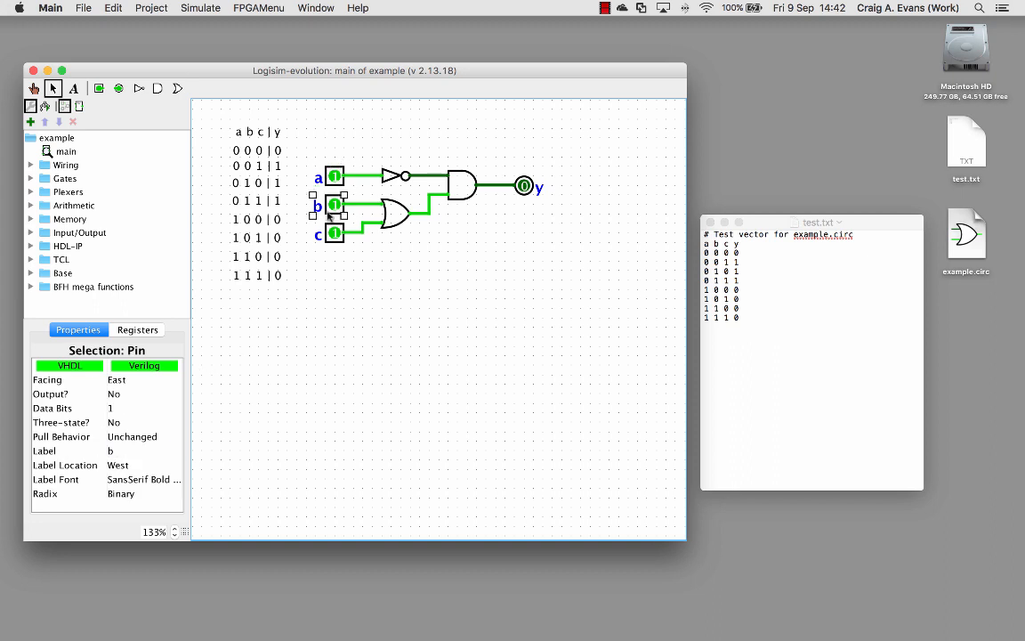
click(333, 234)
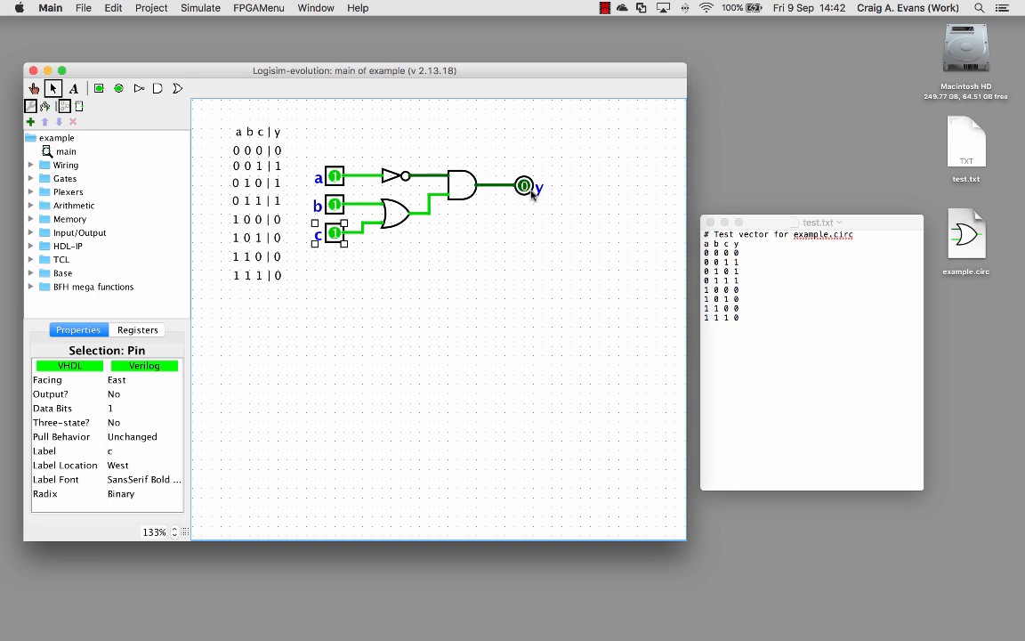
click(525, 186)
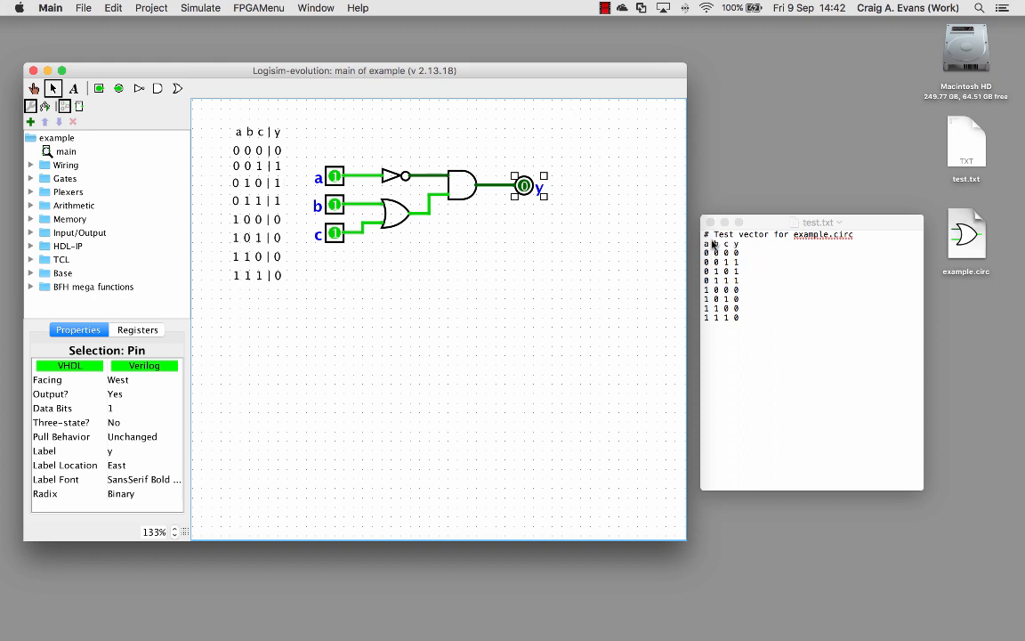
mouse_move(746, 321)
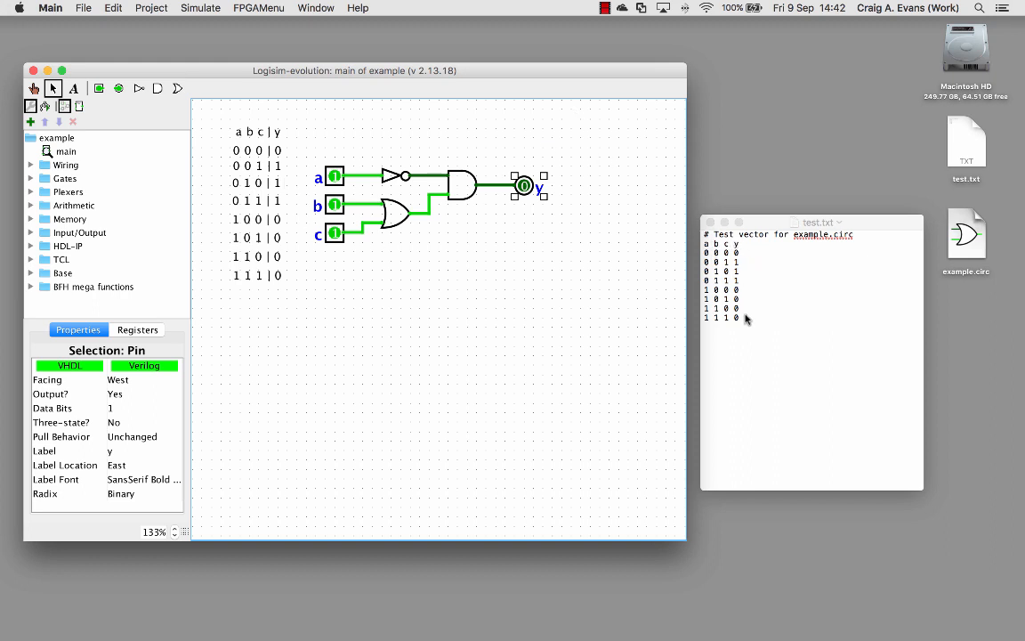
click(743, 316)
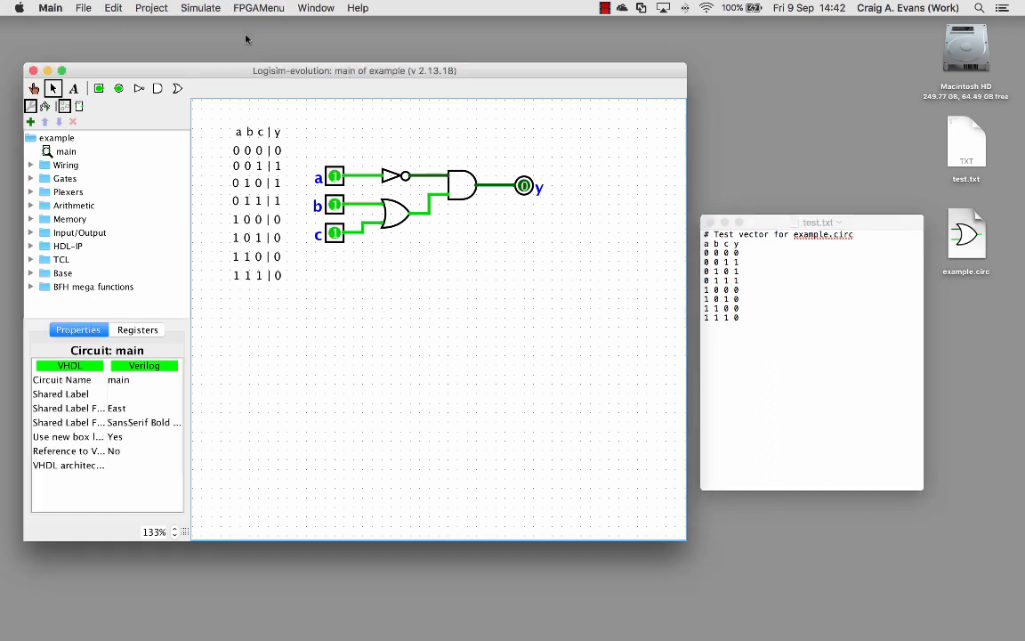
Step: Load test.txt into the Test Vector tool and confirm Passed 8, Failed 0
click(200, 8)
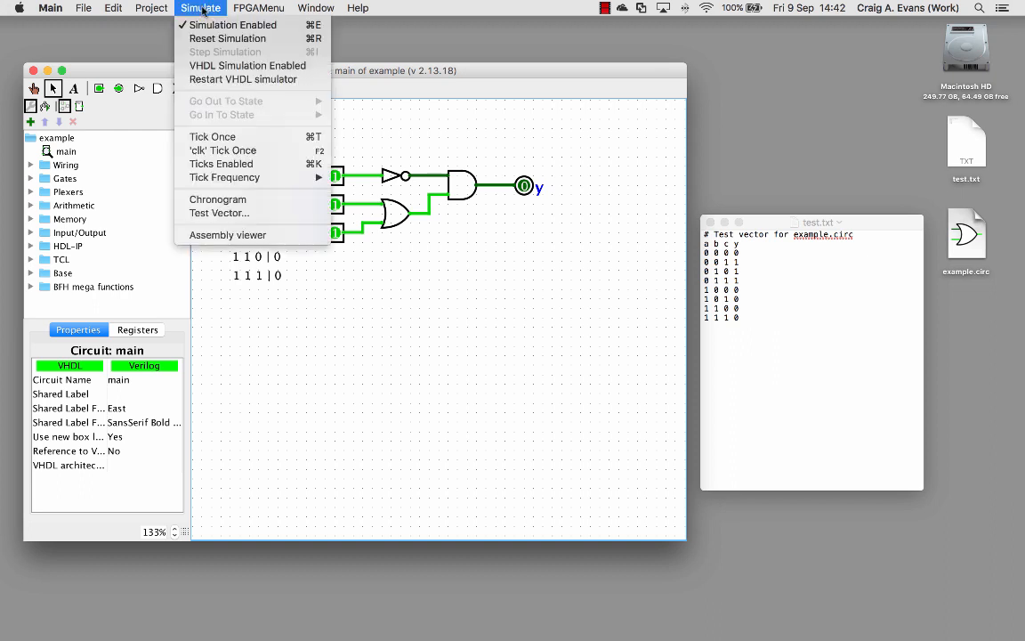
mouse_move(218, 213)
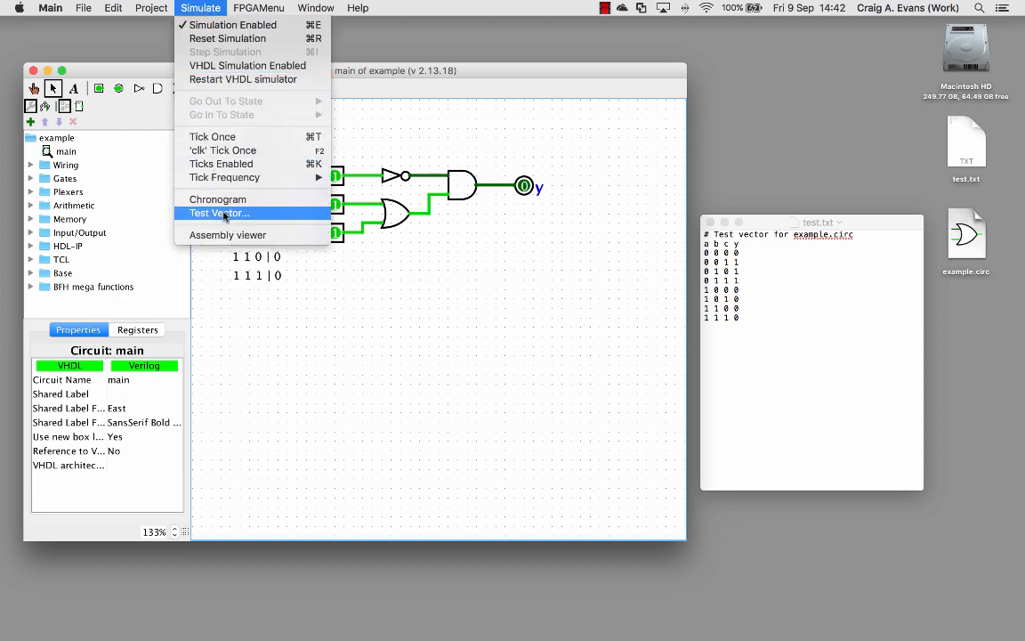
click(217, 213)
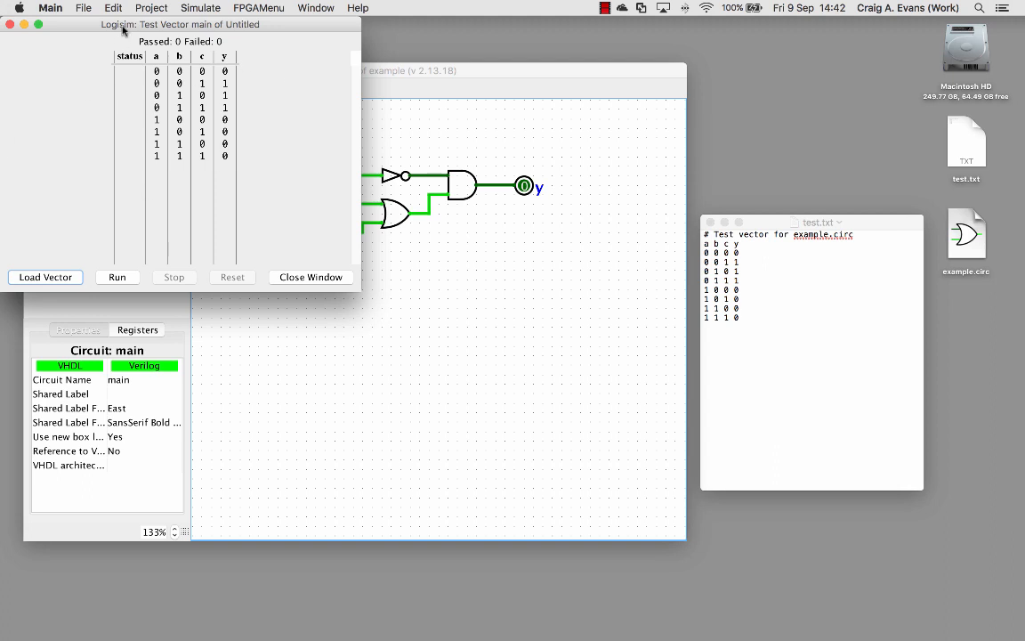
click(45, 277)
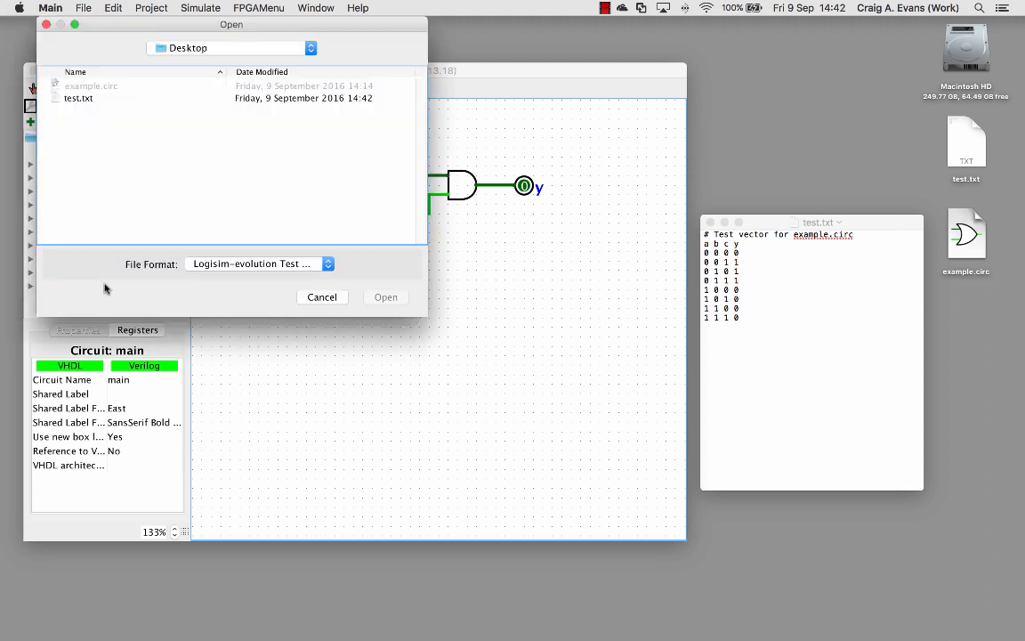
click(385, 296)
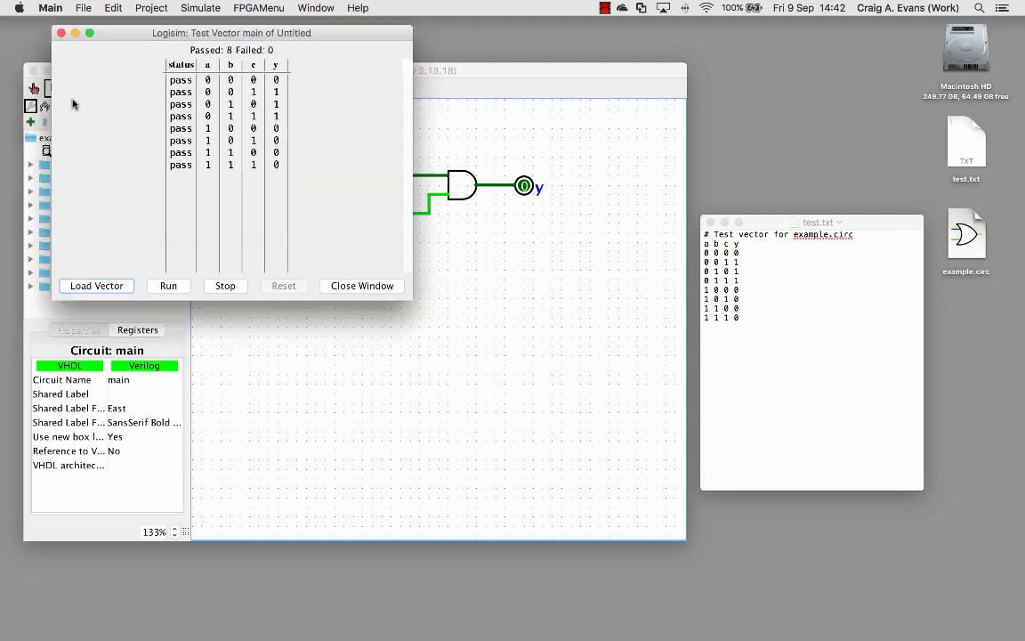
mouse_move(206, 68)
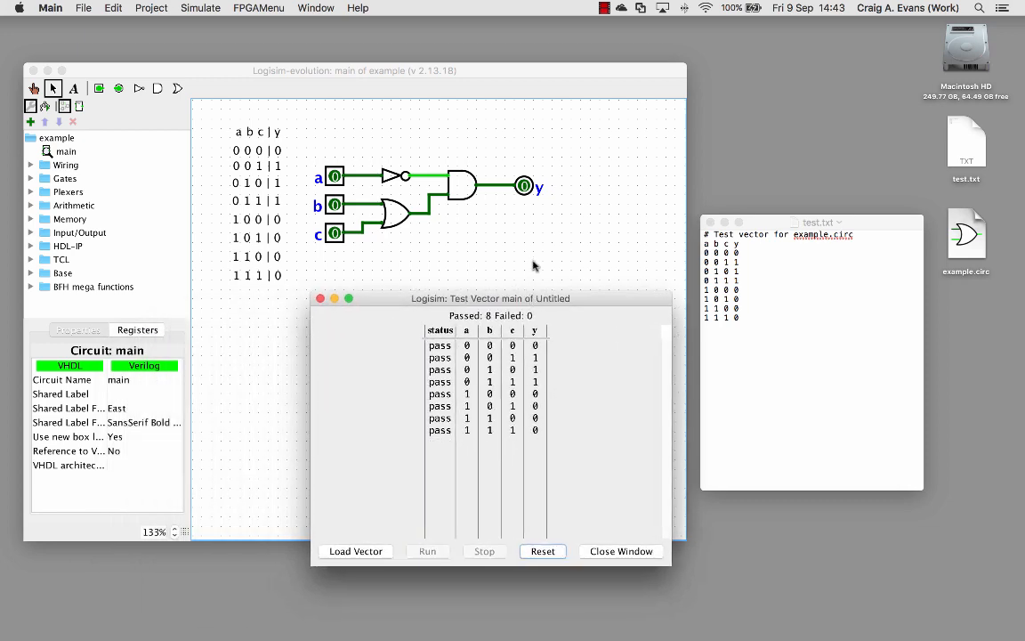
mouse_move(331, 378)
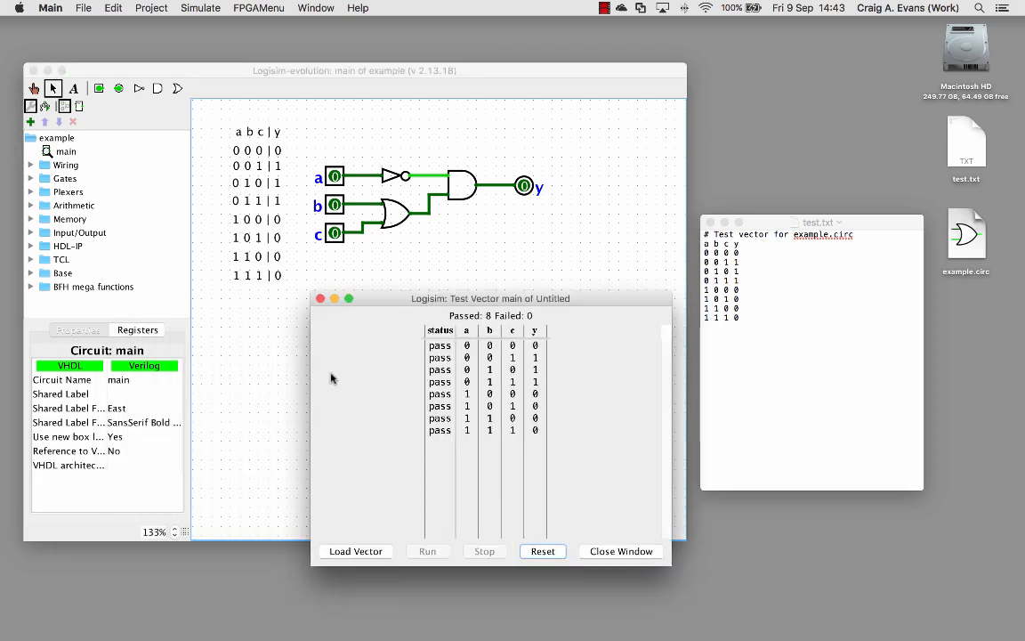
Step: Close the test results and set row 1 0 1's expected y to 1 in test.txt
click(621, 550)
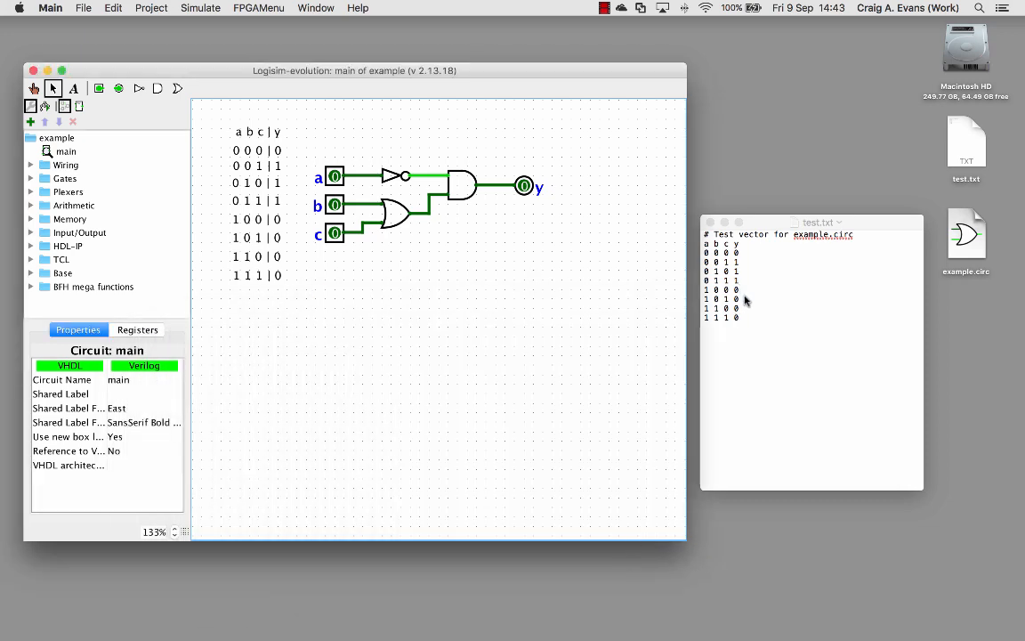
click(745, 331)
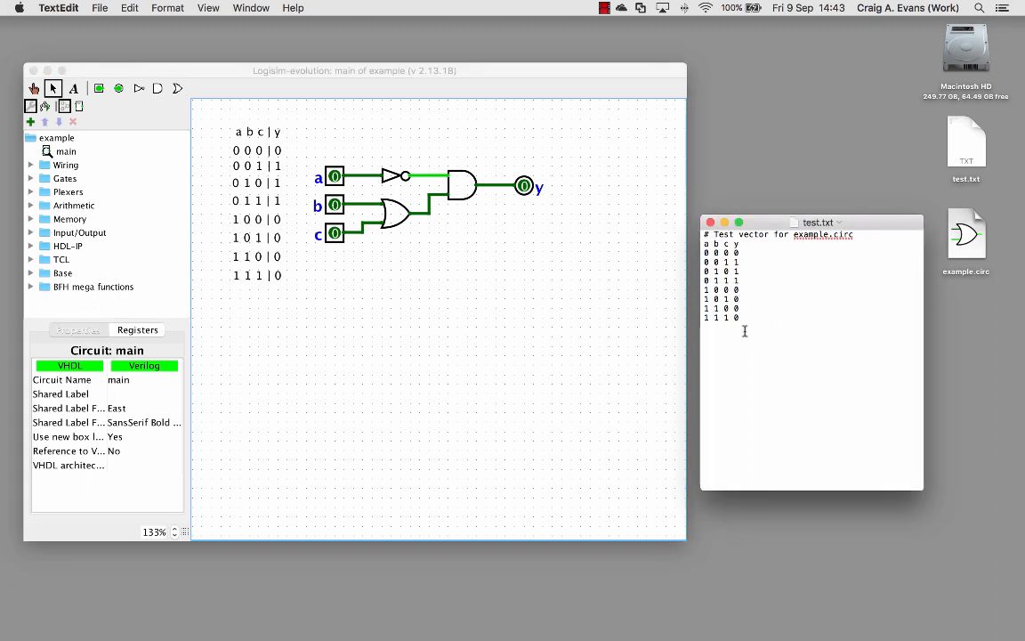
text(1)
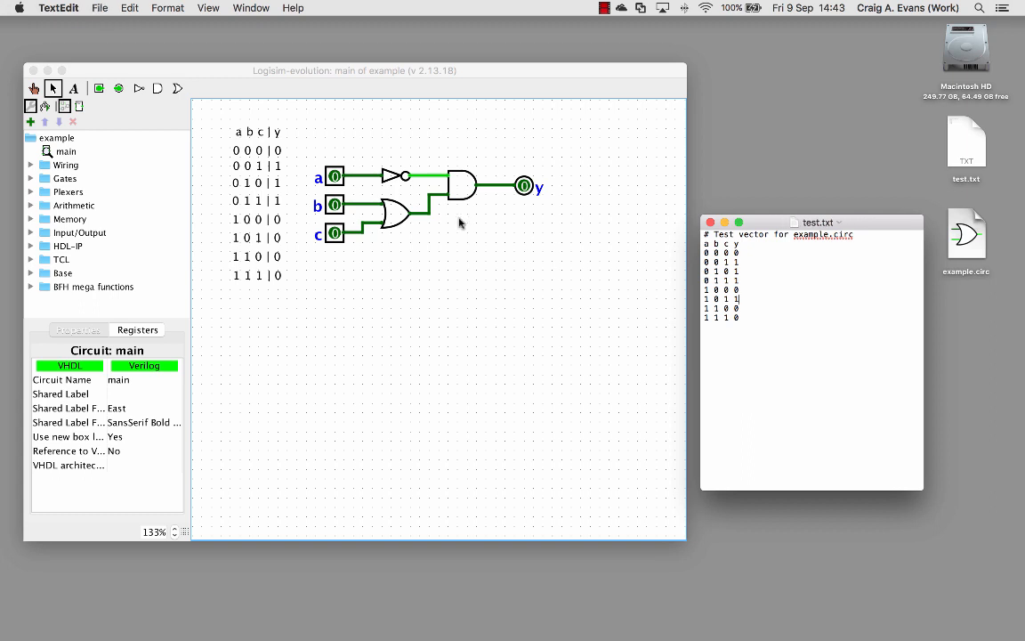
Step: Reload the edited test.txt as a test vector, showing 7 passes and 1 failure on row 1 0 1
click(200, 8)
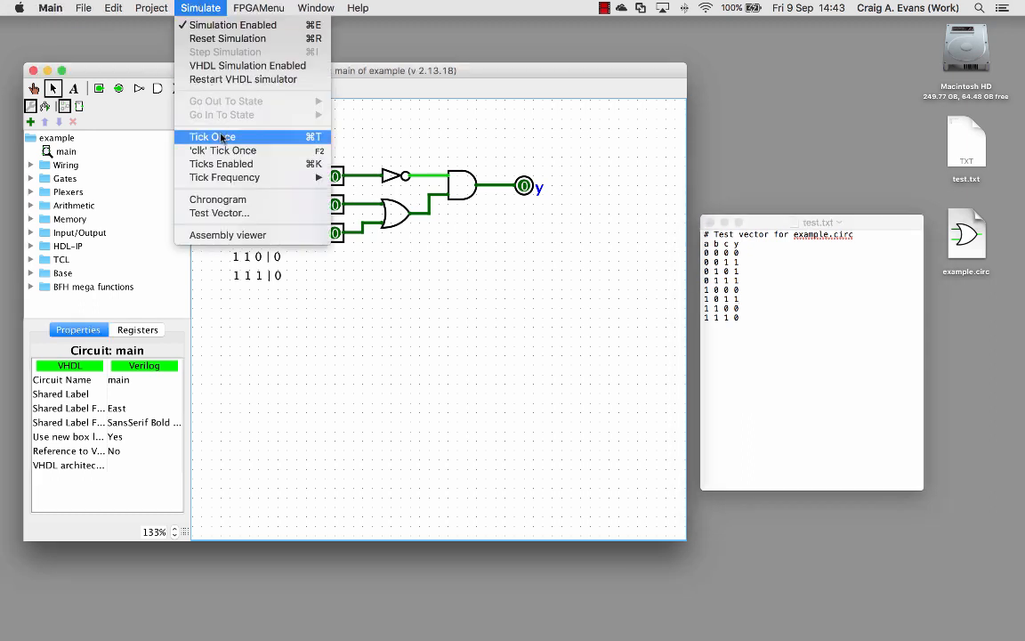
click(218, 213)
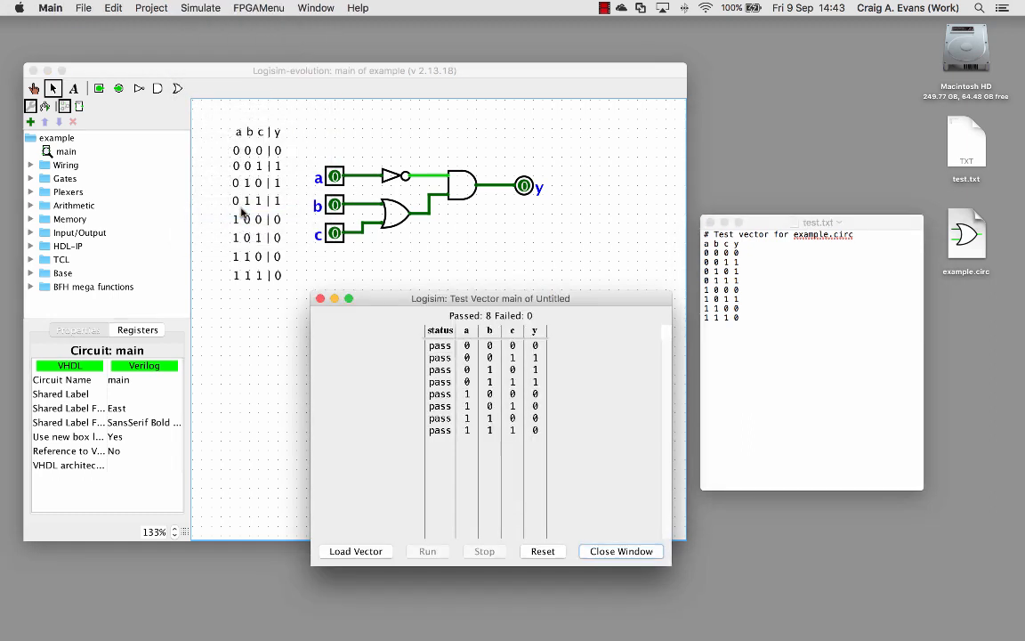
drag(490, 298, 490, 252)
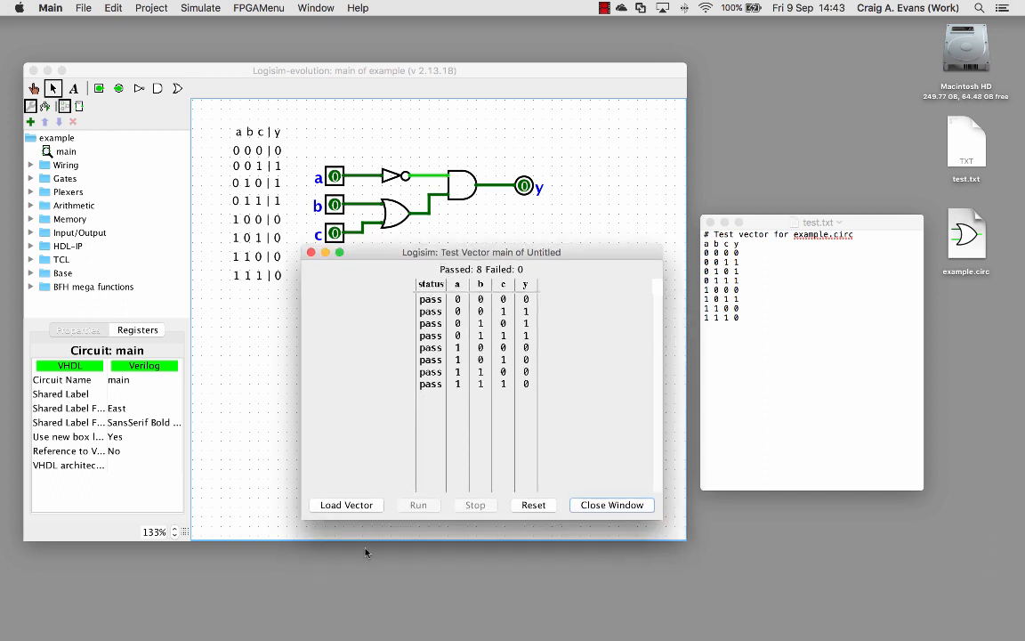
click(346, 504)
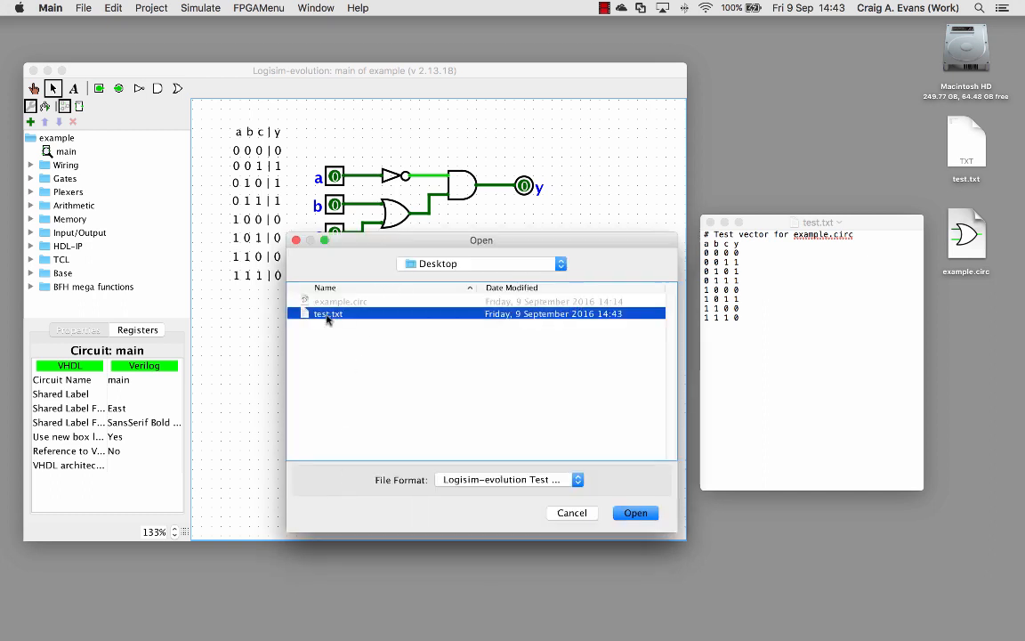
click(634, 513)
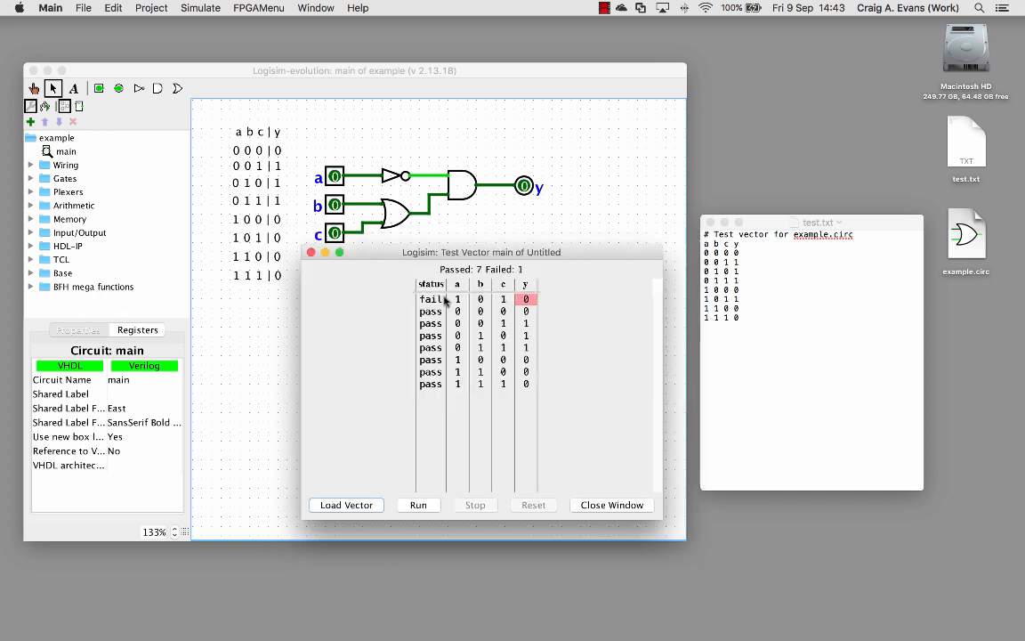
mouse_move(452, 305)
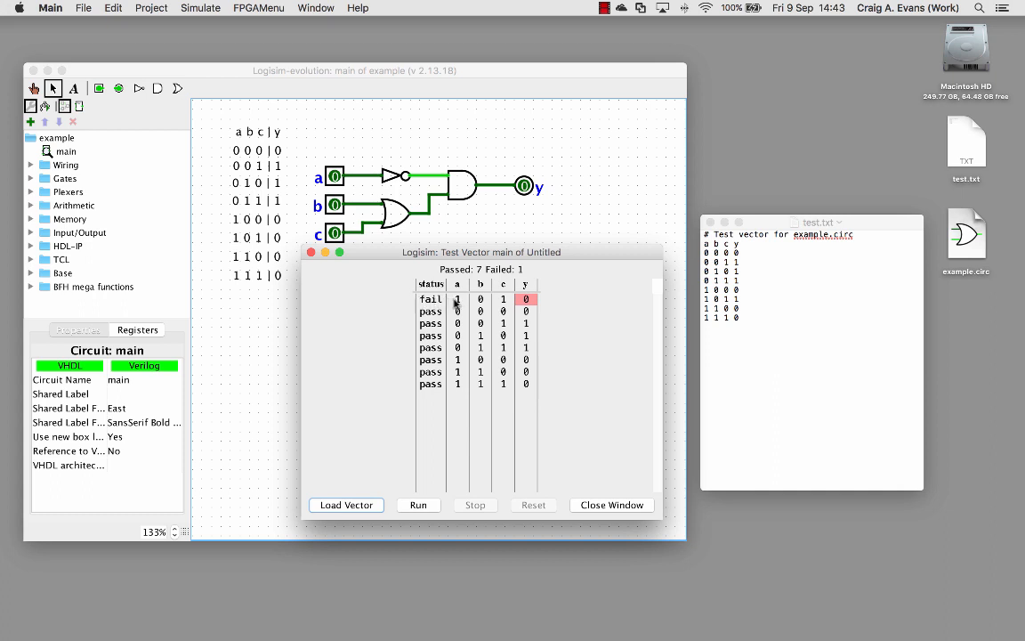
mouse_move(476, 295)
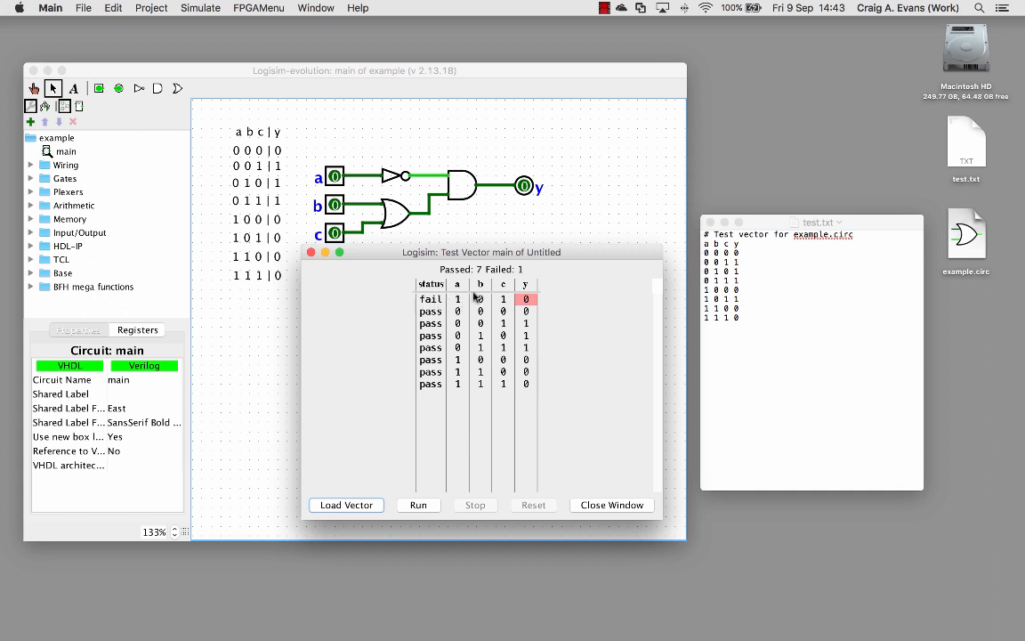
mouse_move(511, 265)
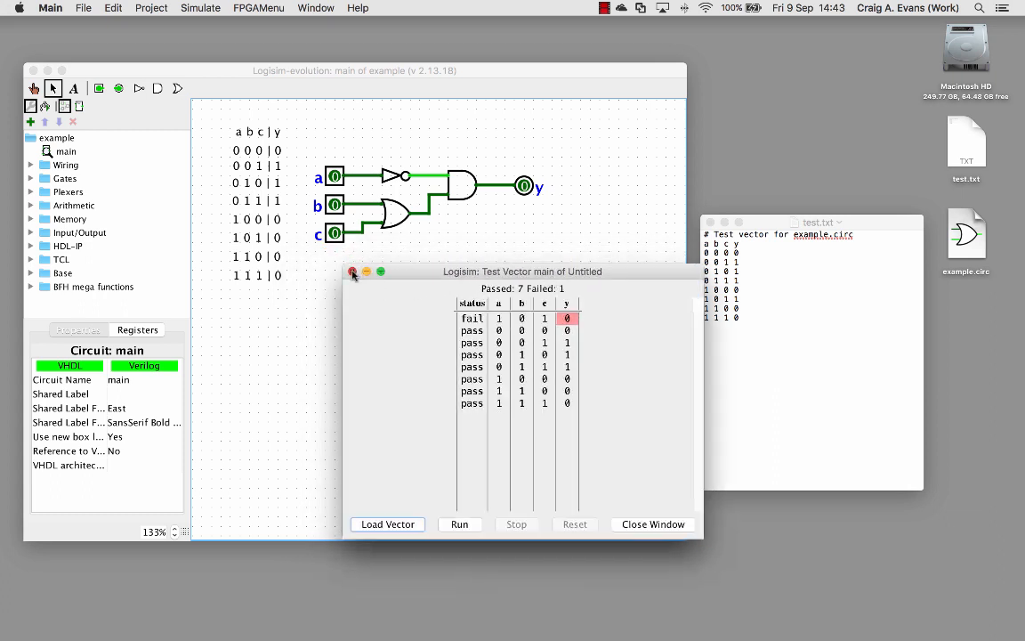
Step: Close the test results and restore row 1 0 1's expected y to 0 in test.txt
click(353, 272)
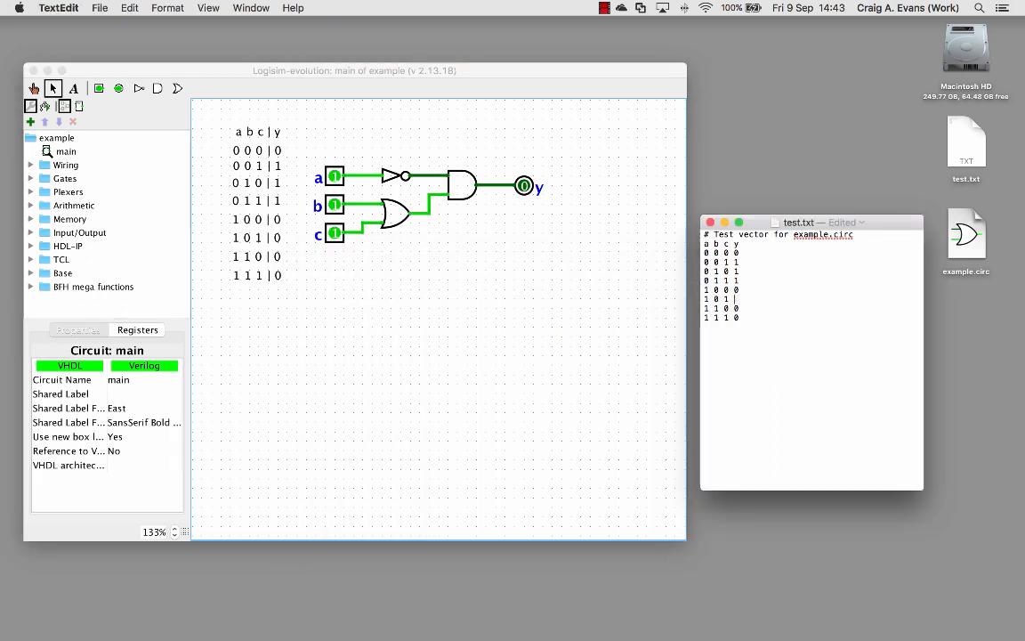
click(532, 338)
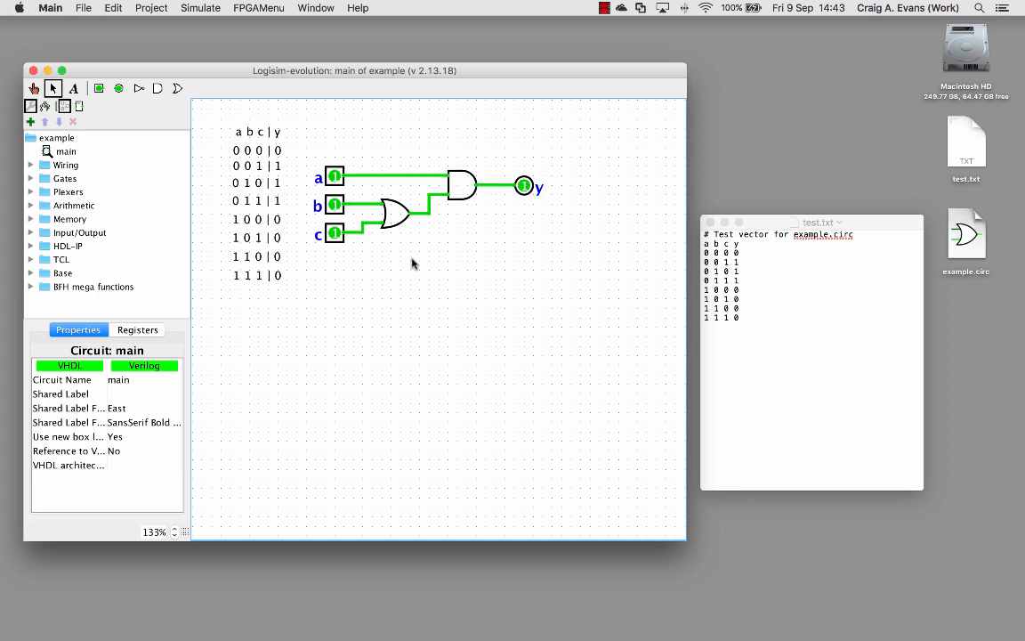
Step: Run test.txt against the inverter-free circuit, see Passed 2 Failed 6, and close the results
click(200, 8)
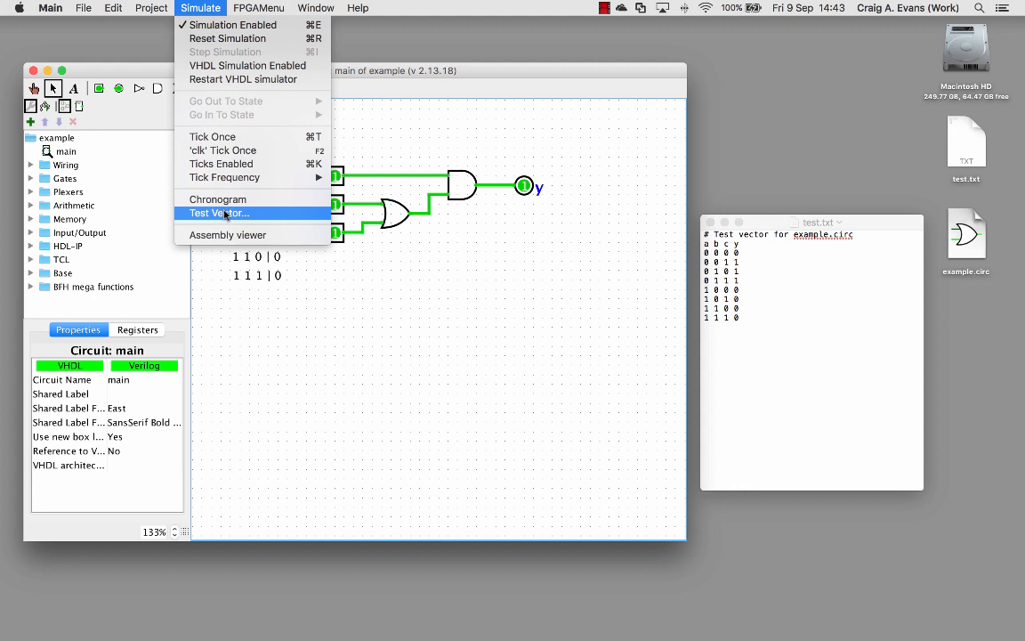
click(216, 213)
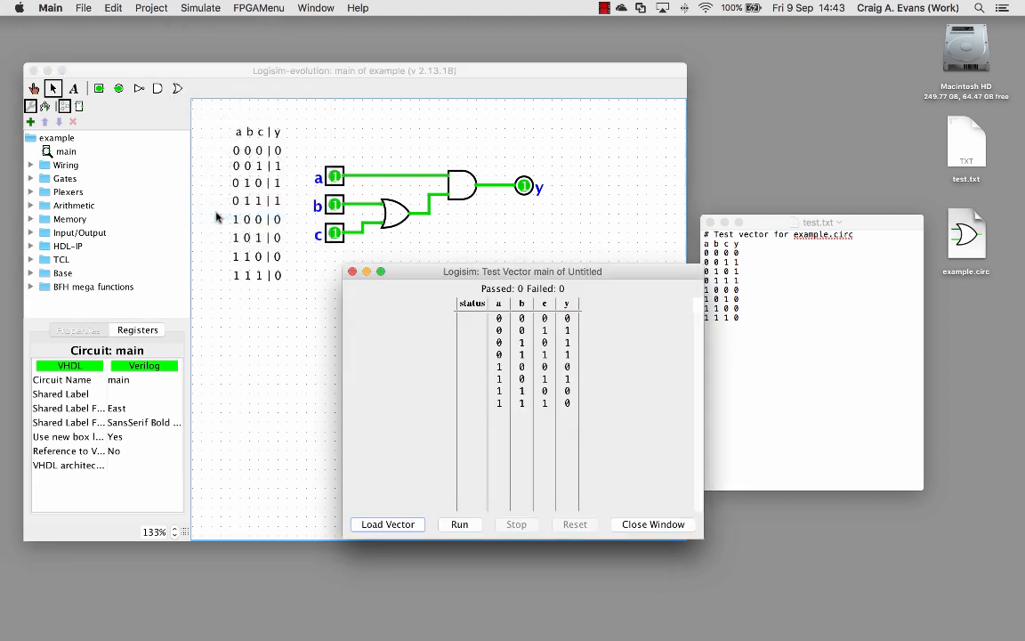
click(386, 523)
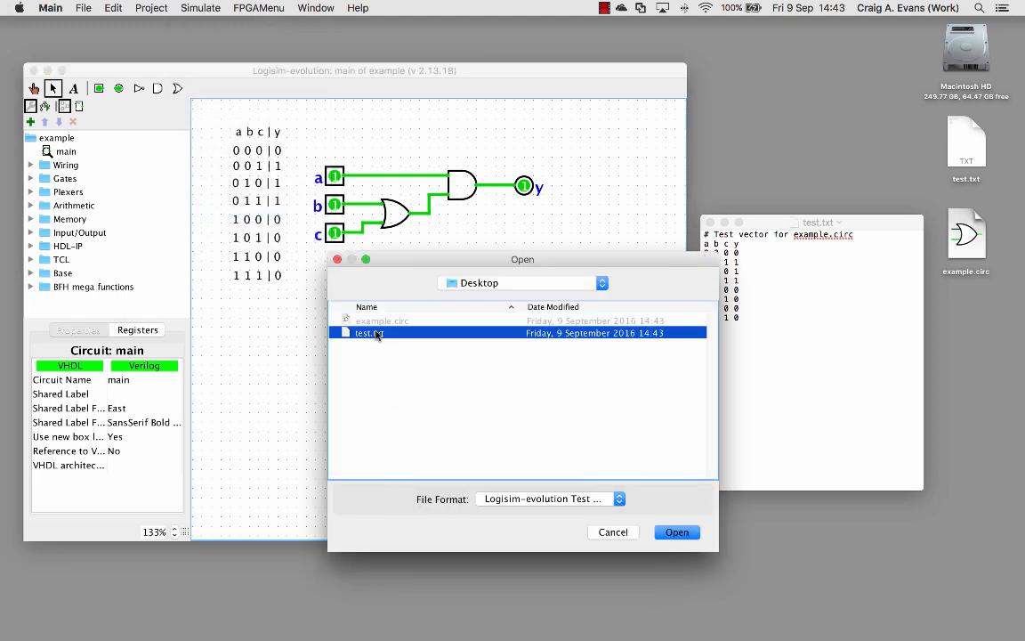
click(676, 531)
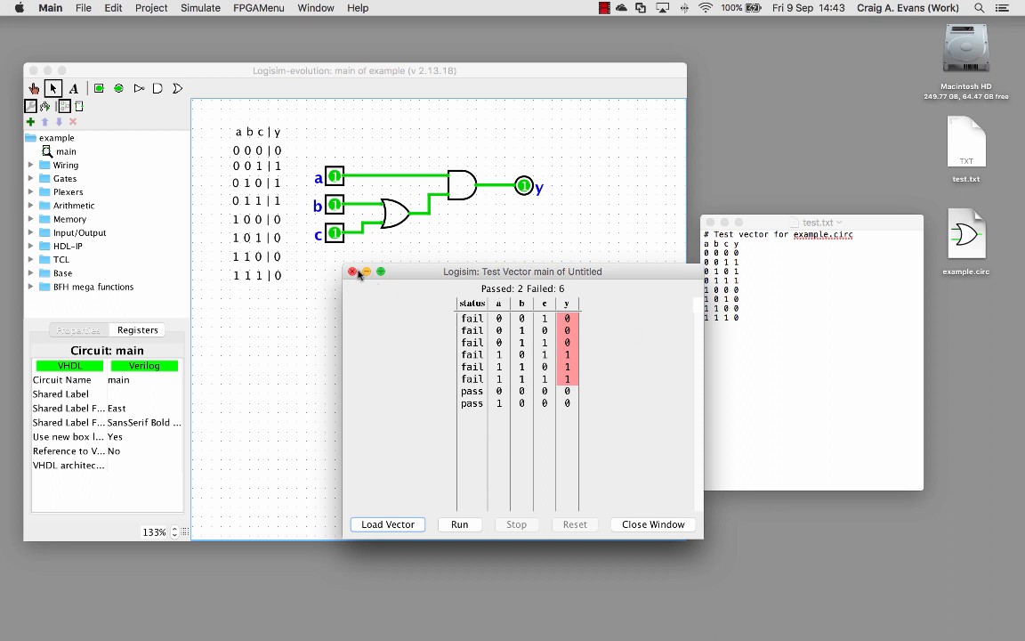
click(353, 272)
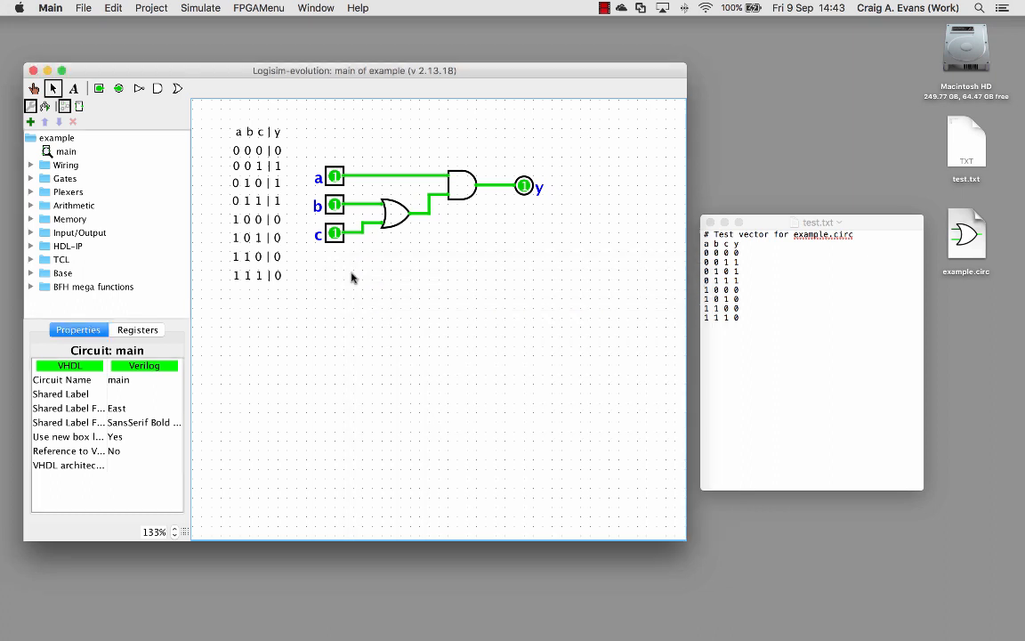